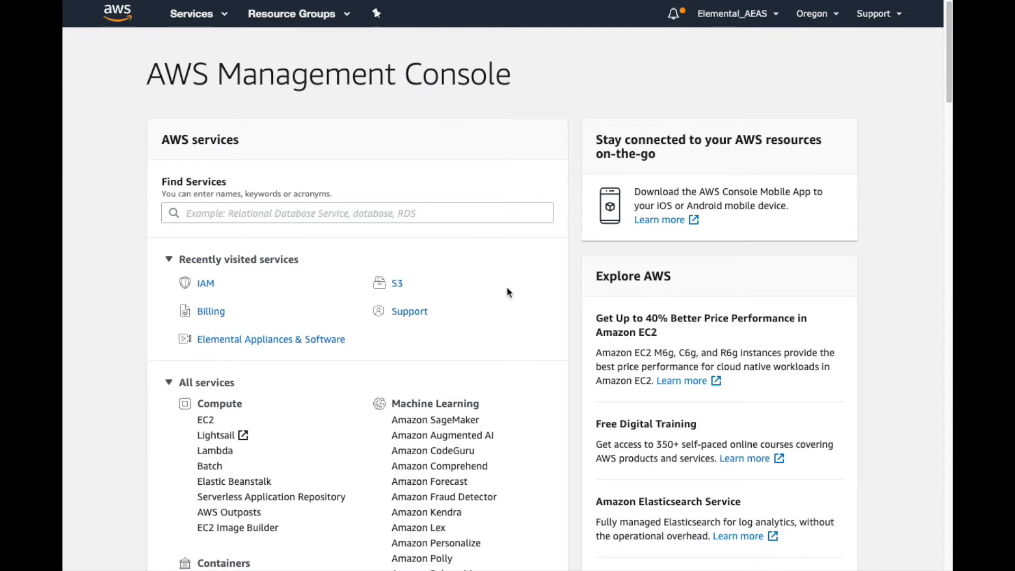
{"action": "mouse_move", "coordinate": [744, 31]}
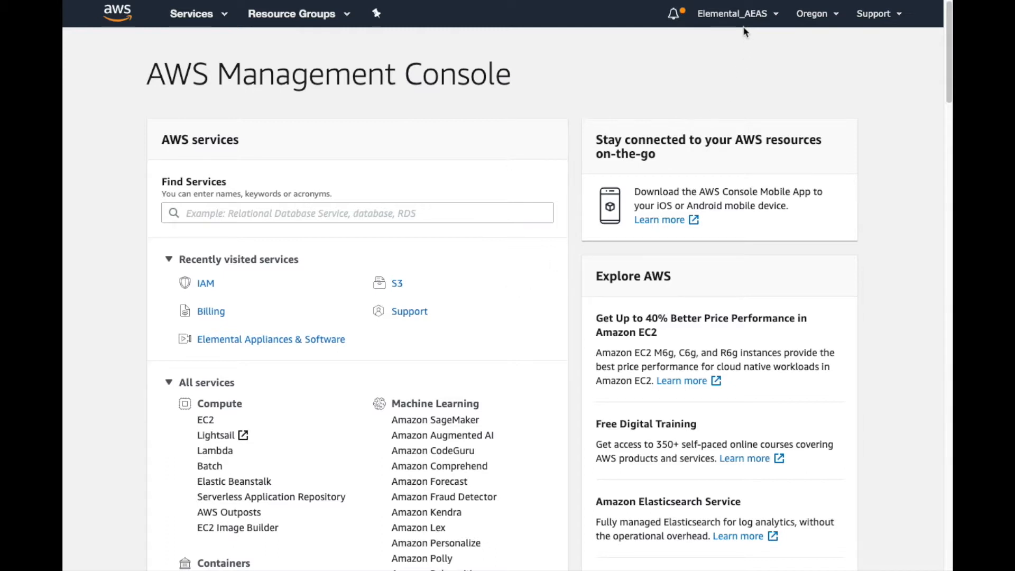
{"action": "mouse_move", "coordinate": [744, 17]}
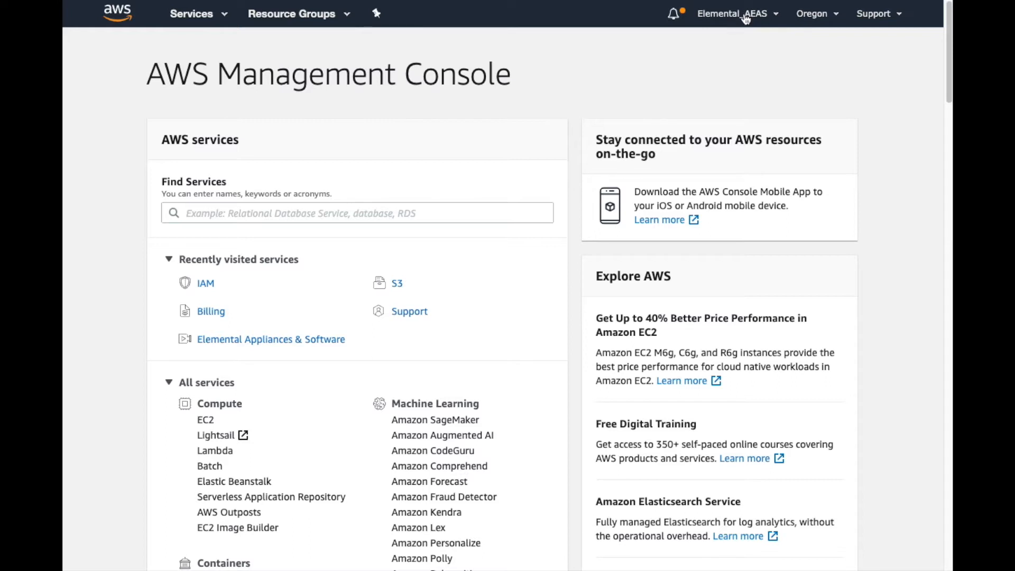
Step: Open the account name menu in the console's top navigation bar
{"action": "left_click", "coordinate": [731, 14]}
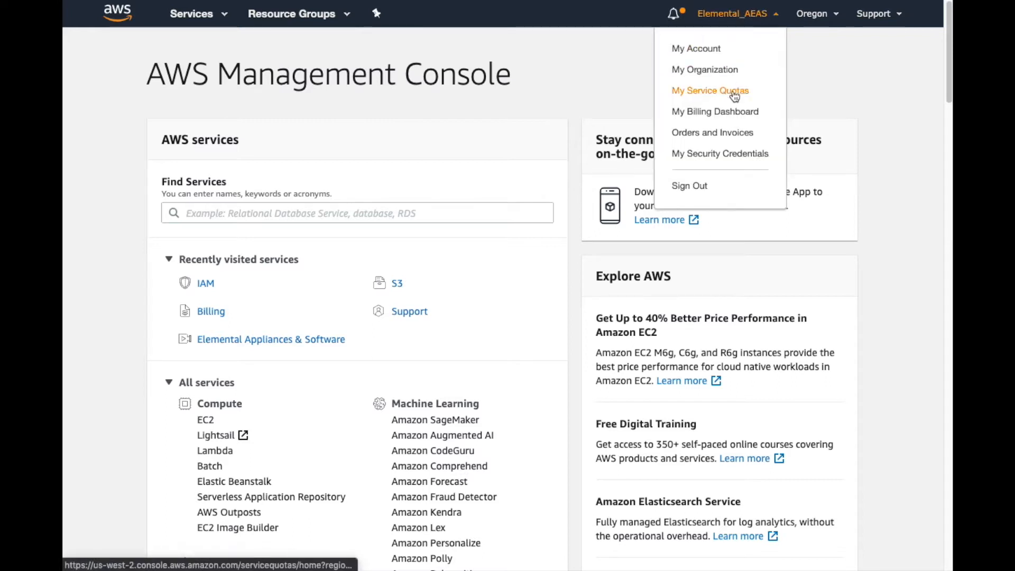
{"action": "mouse_move", "coordinate": [730, 157]}
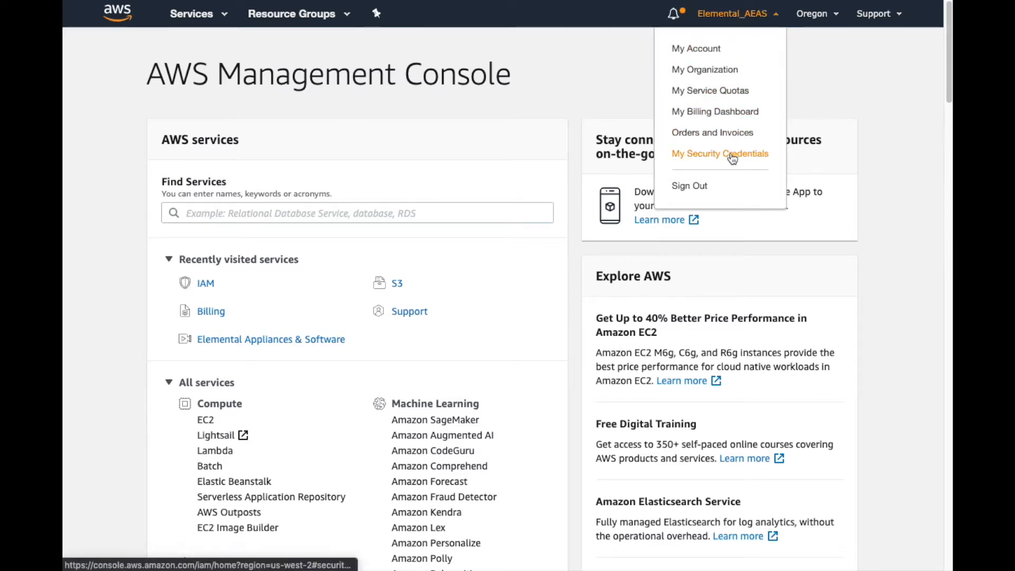
Step: Go to My Security Credentials and open the IAM Users list
{"action": "left_click", "coordinate": [720, 154]}
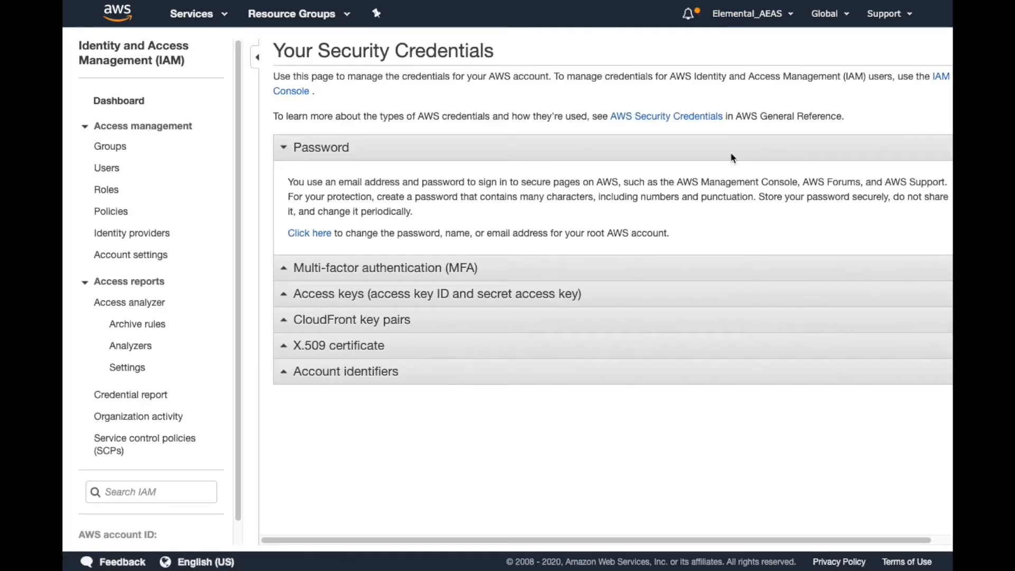
{"action": "mouse_move", "coordinate": [216, 127]}
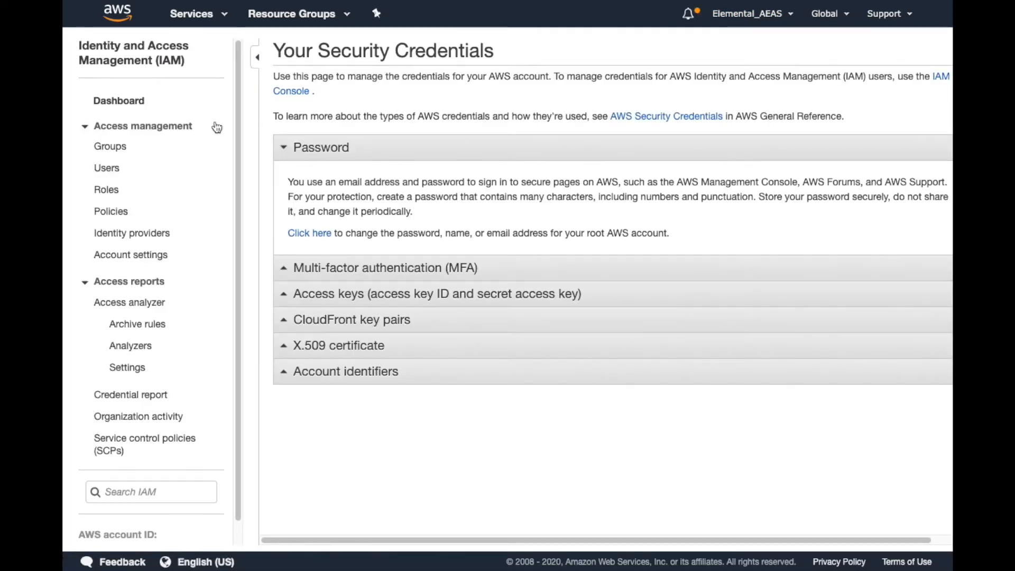
{"action": "mouse_move", "coordinate": [106, 171]}
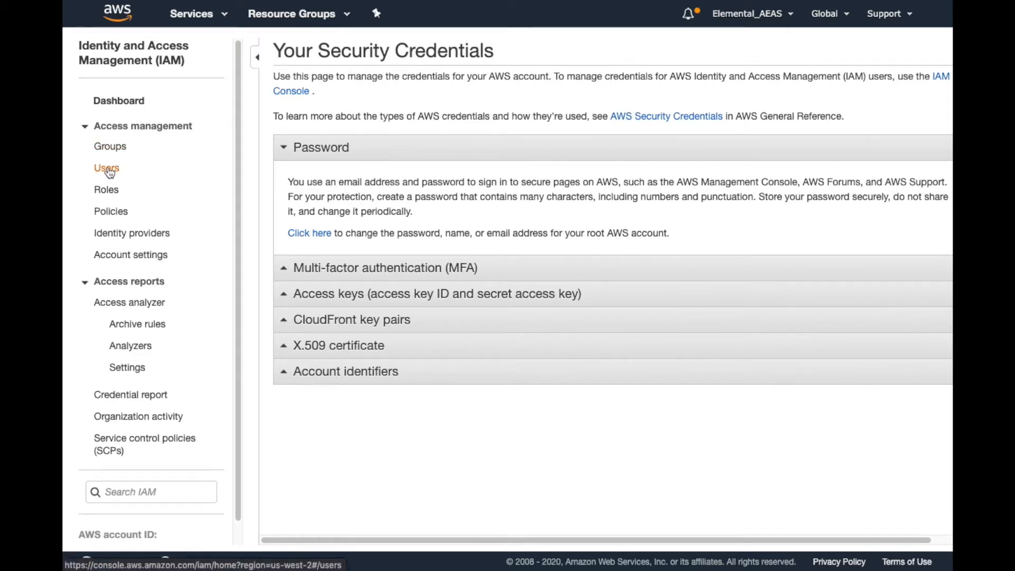
{"action": "left_click", "coordinate": [107, 169]}
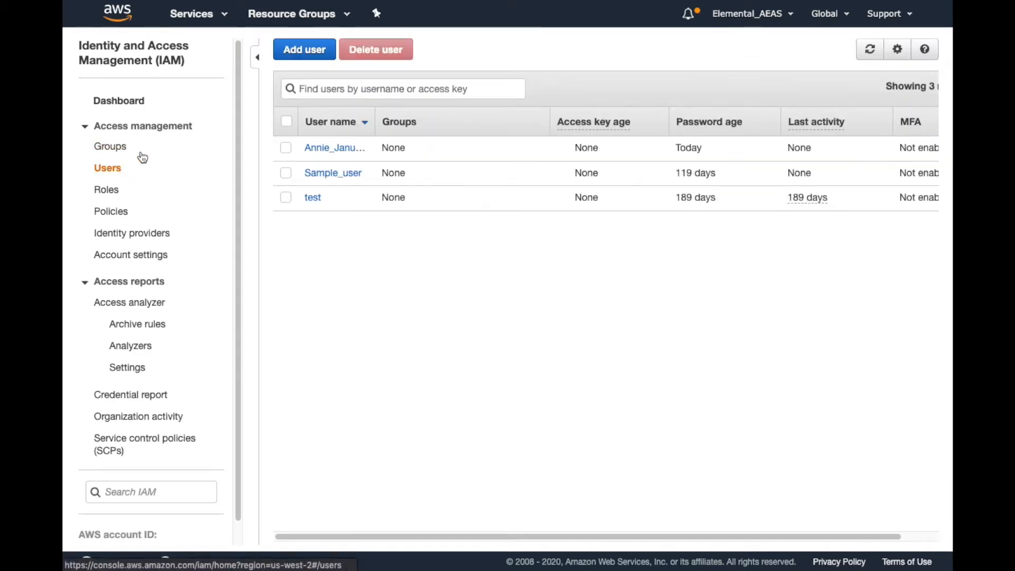
{"action": "mouse_move", "coordinate": [338, 151]}
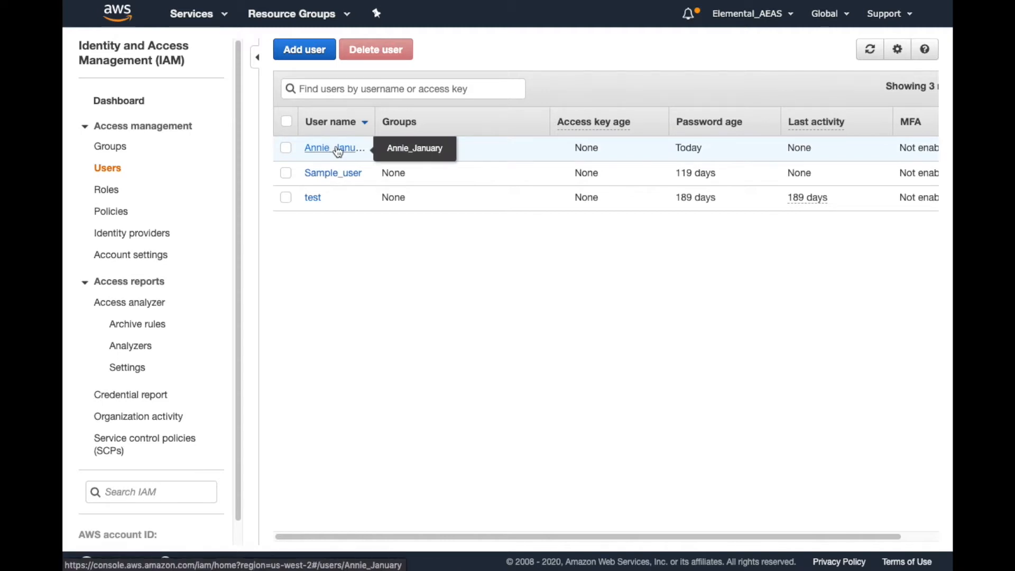
Step: Open Annie_January's user summary from the Users table
{"action": "left_click", "coordinate": [334, 148]}
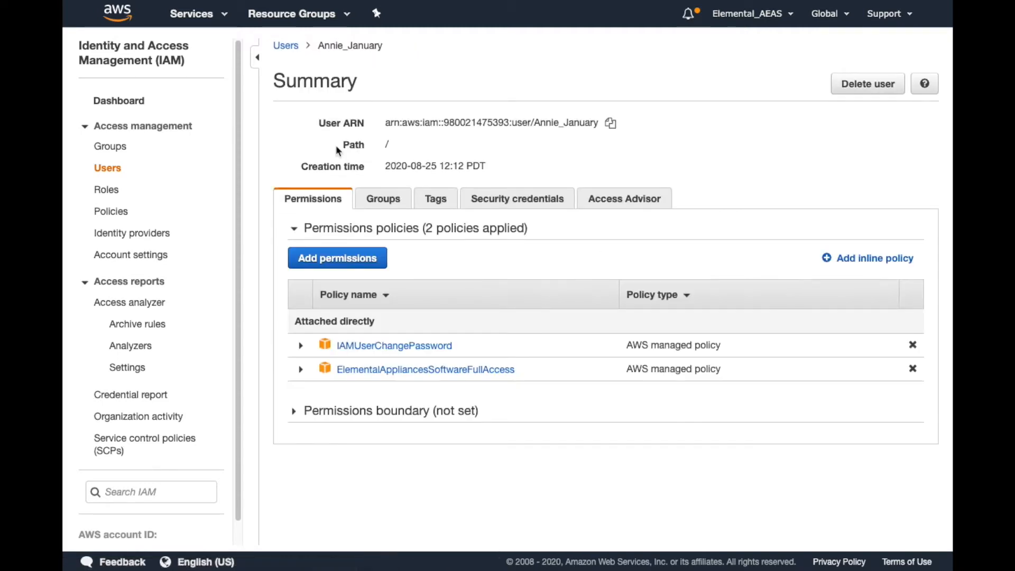
{"action": "mouse_move", "coordinate": [403, 139]}
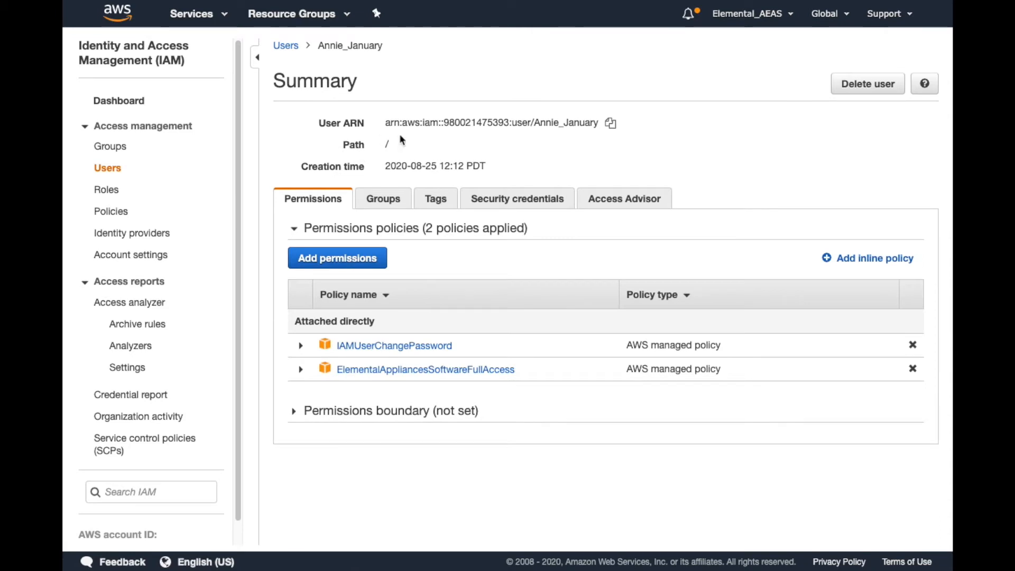
{"action": "mouse_move", "coordinate": [441, 150]}
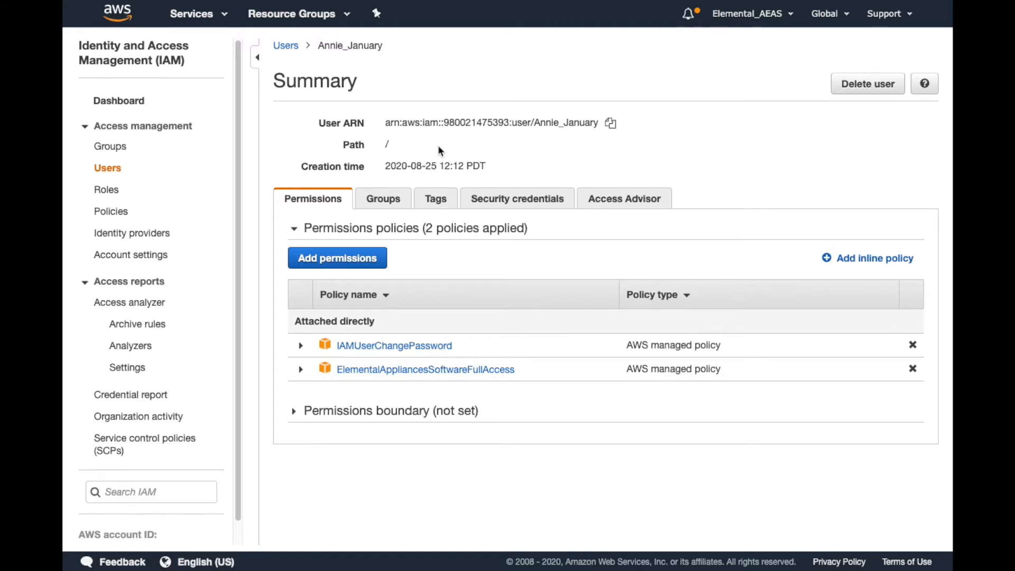
{"action": "mouse_move", "coordinate": [352, 195]}
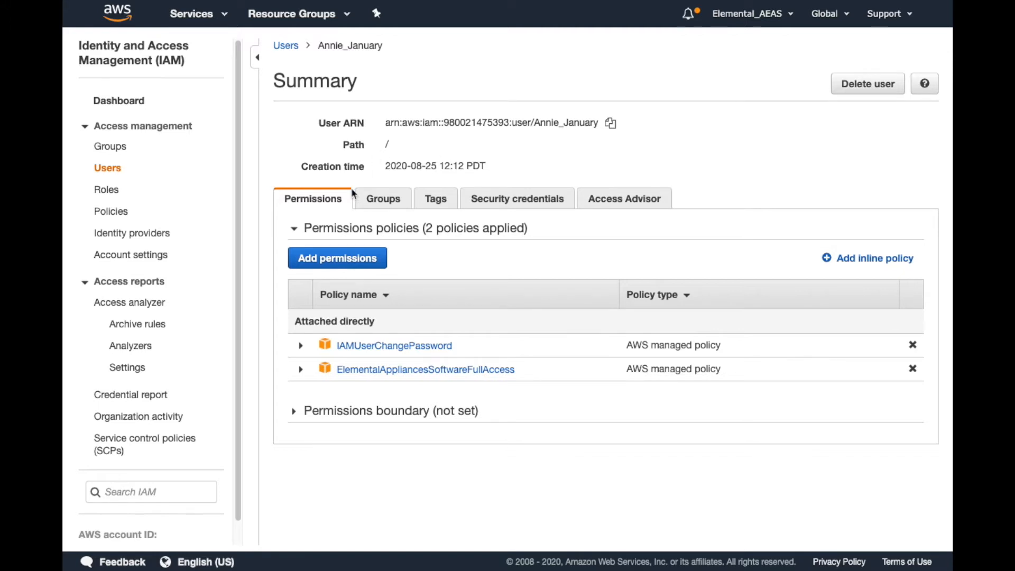
{"action": "mouse_move", "coordinate": [339, 260]}
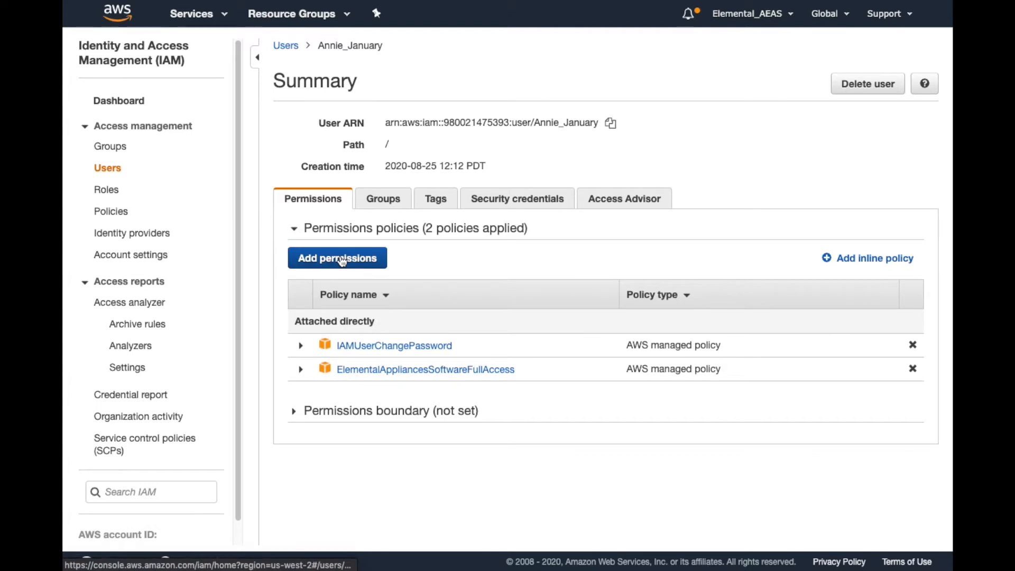
Step: Attach existing policies directly, filtering by 'elemental' and selecting ElementalActivationsFullAccess
{"action": "left_click", "coordinate": [338, 258]}
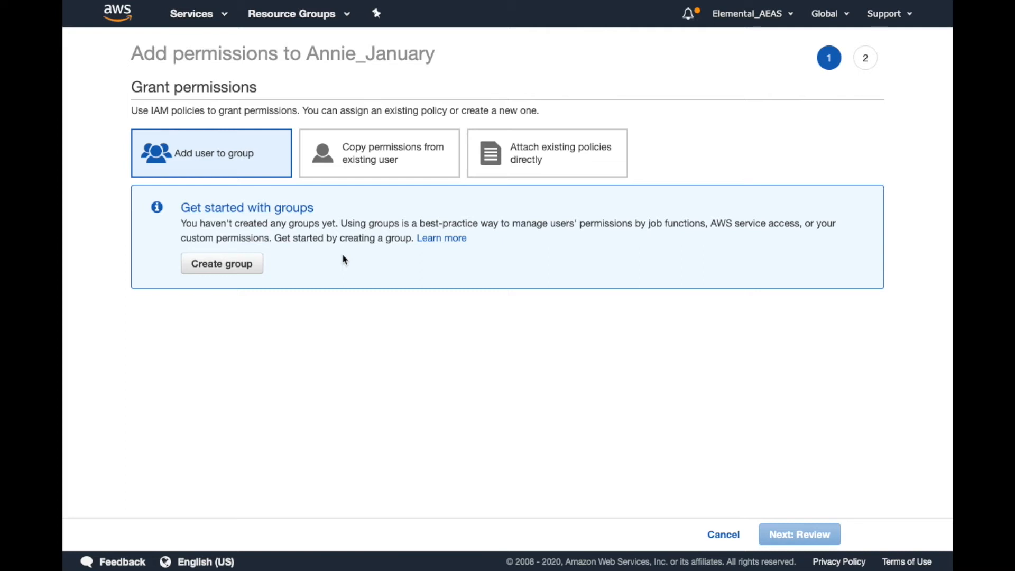
{"action": "mouse_move", "coordinate": [520, 163]}
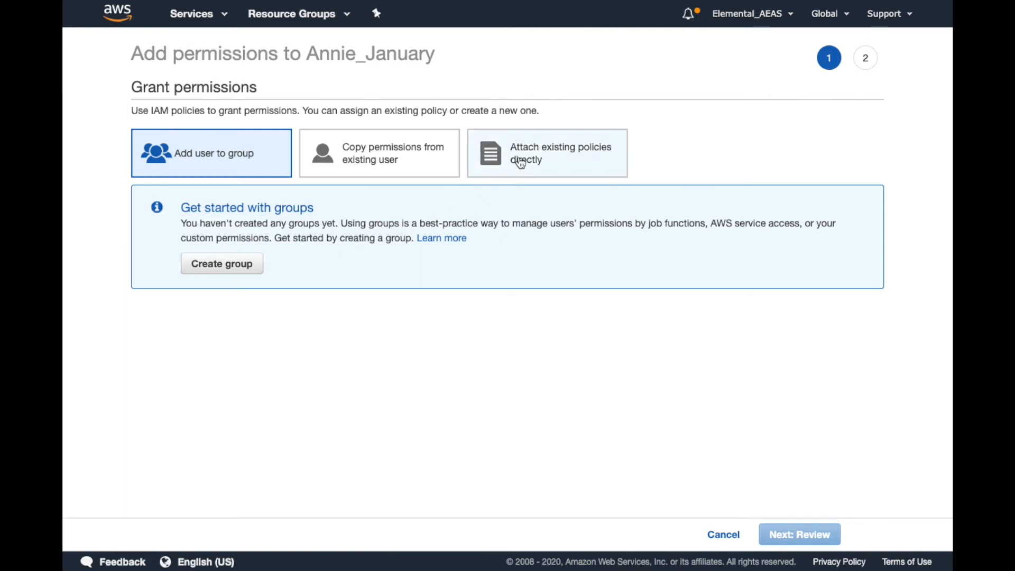
{"action": "left_click", "coordinate": [547, 153]}
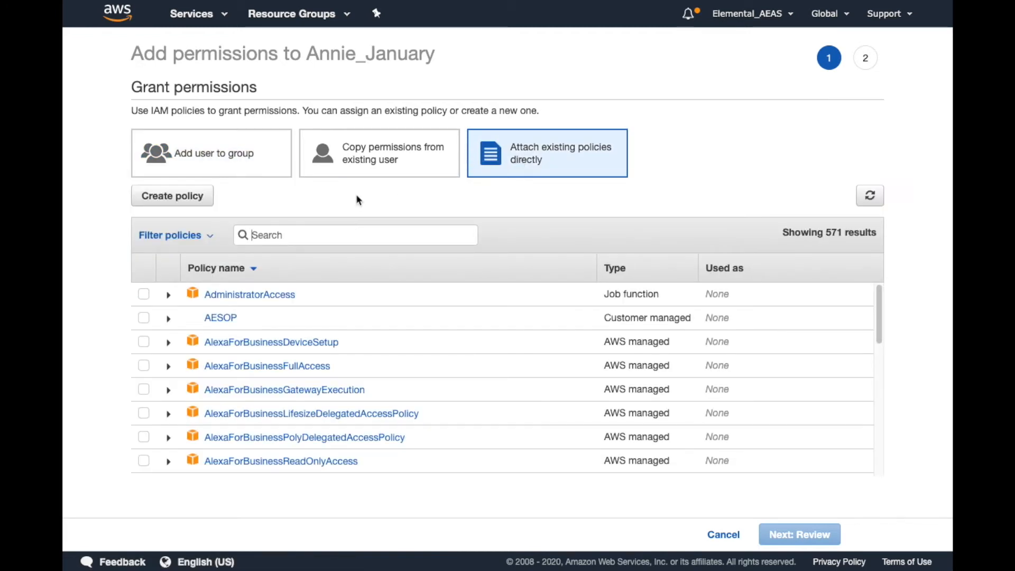
{"action": "type", "text": "elementala"}
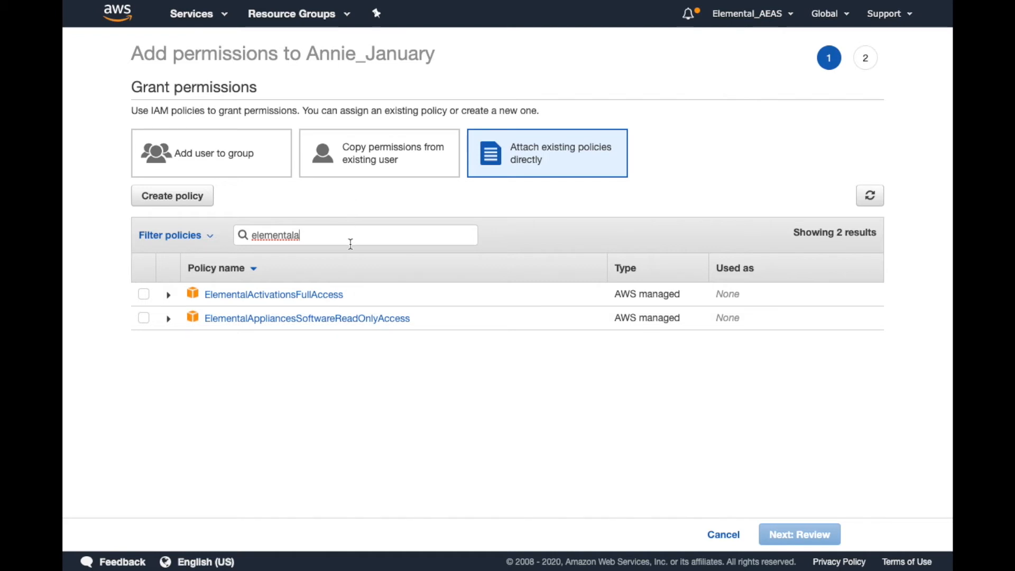
{"action": "mouse_move", "coordinate": [349, 253]}
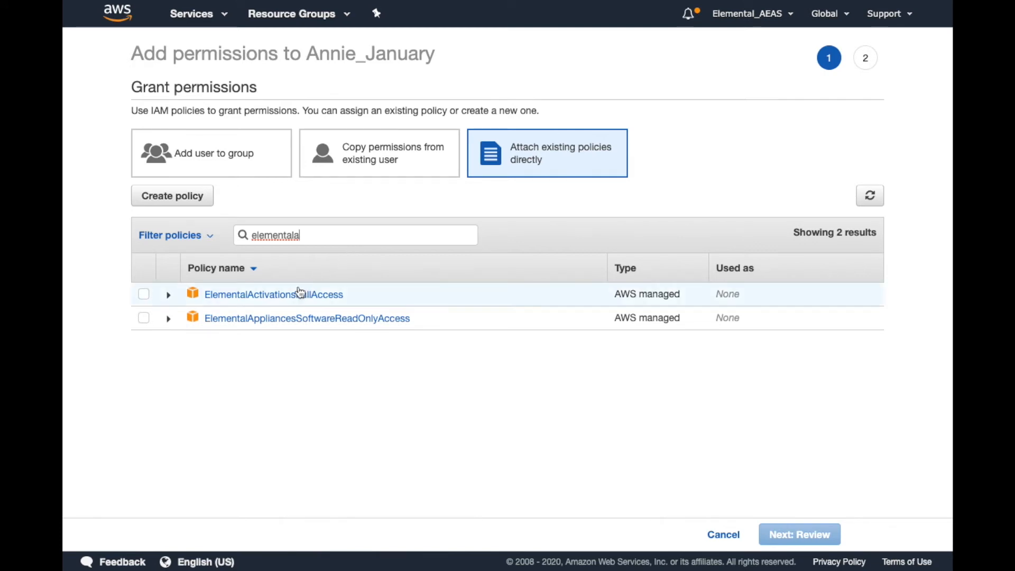
{"action": "left_click", "coordinate": [143, 294]}
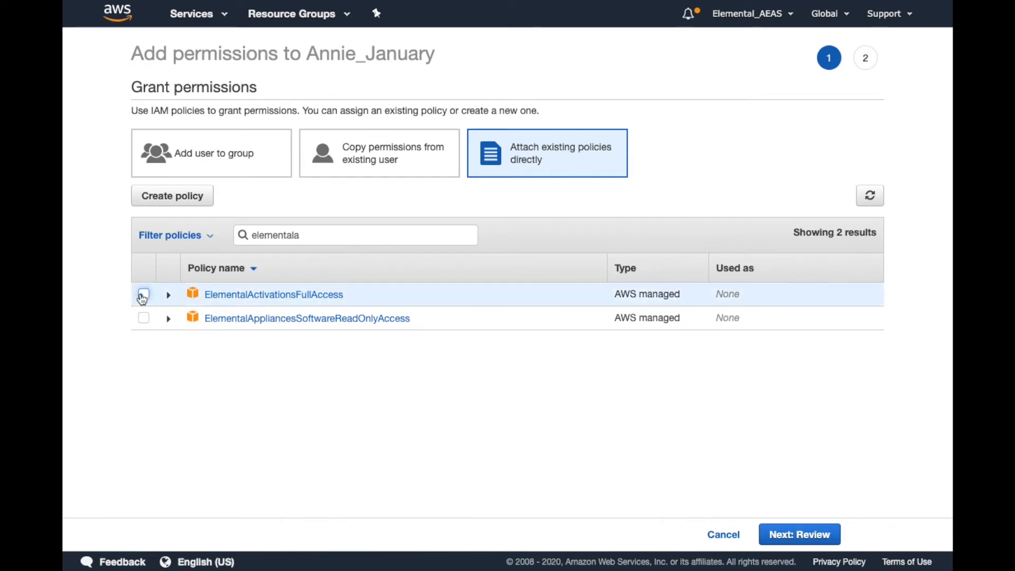
{"action": "left_click", "coordinate": [143, 294]}
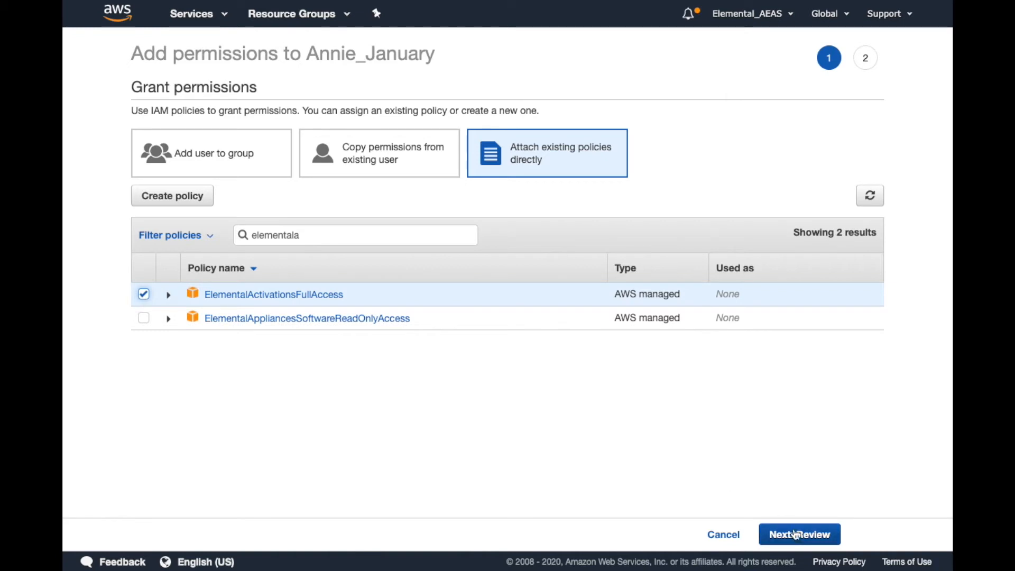
Step: Review and add ElementalActivationsFullAccess to Annie_January's permissions
{"action": "left_click", "coordinate": [799, 534]}
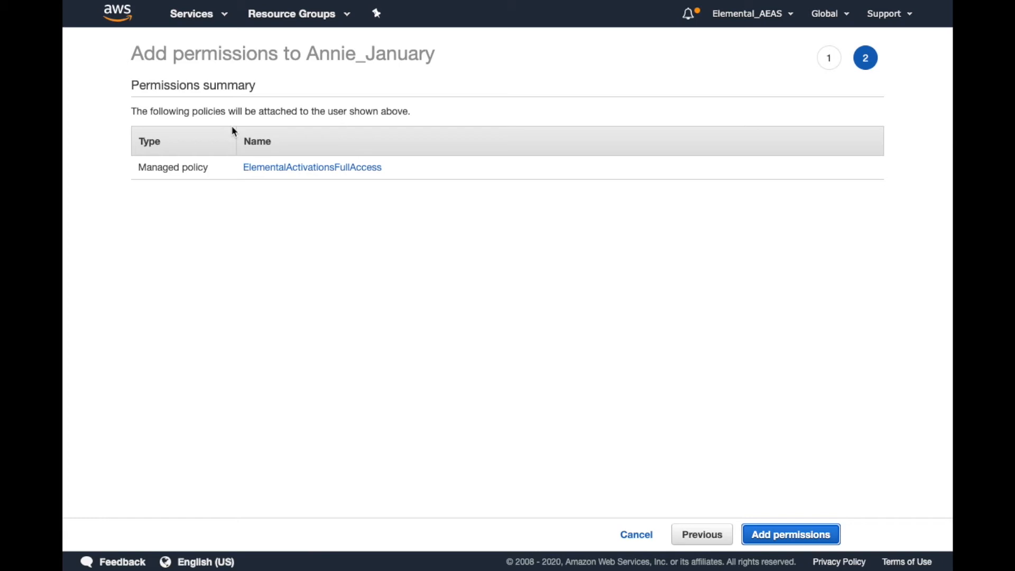
{"action": "mouse_move", "coordinate": [279, 172]}
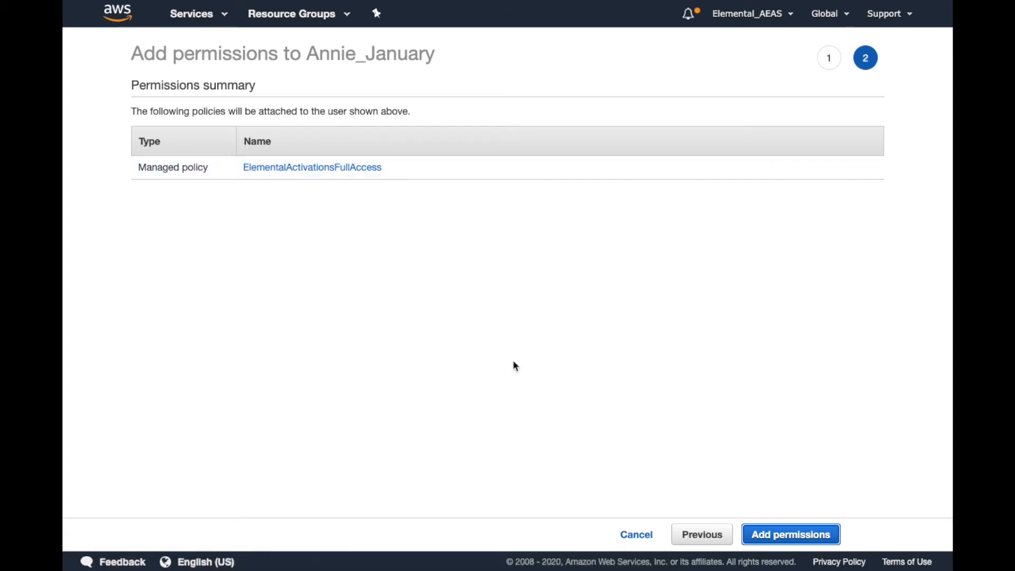
{"action": "left_click", "coordinate": [790, 534]}
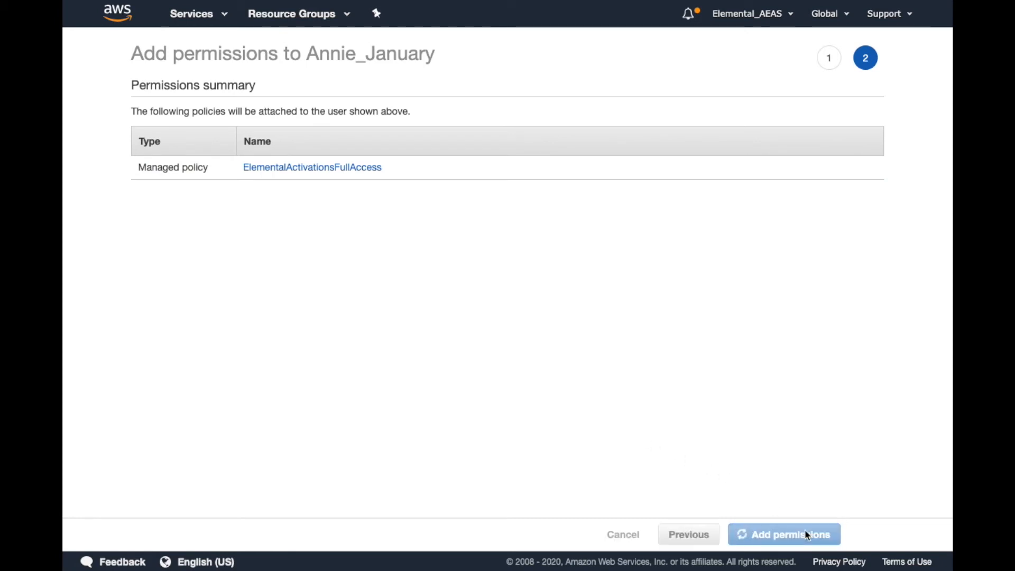
{"action": "left_click", "coordinate": [785, 534]}
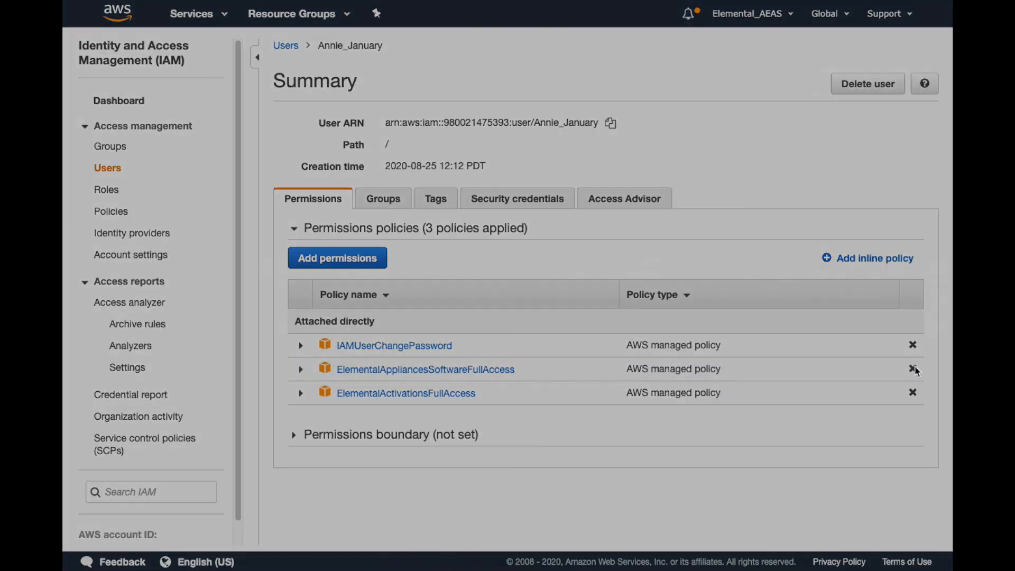
Step: Remove ElementalAppliancesSoftwareFullAccess from Annie_January and confirm the detach
{"action": "left_click", "coordinate": [912, 369]}
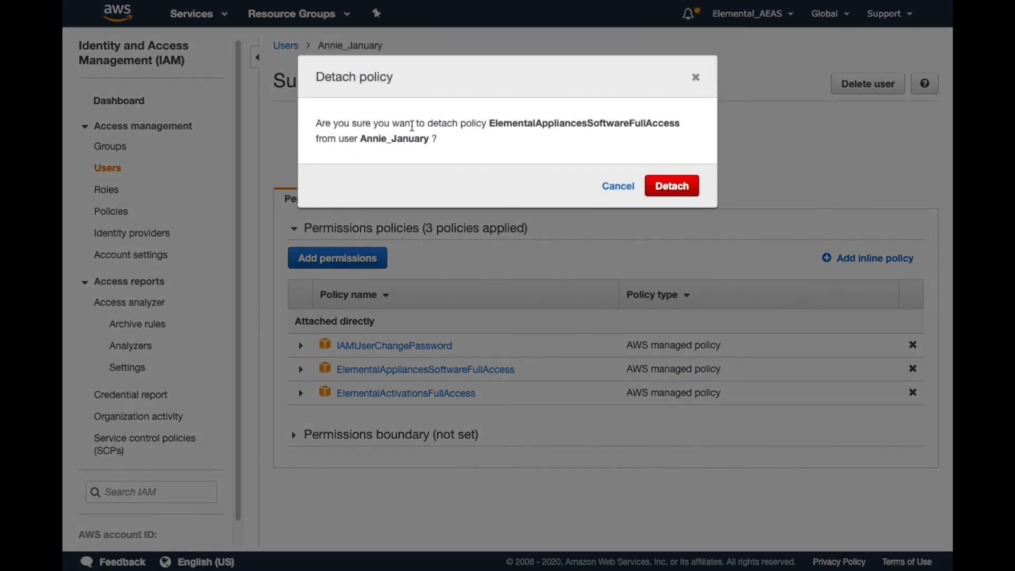
{"action": "mouse_move", "coordinate": [651, 142]}
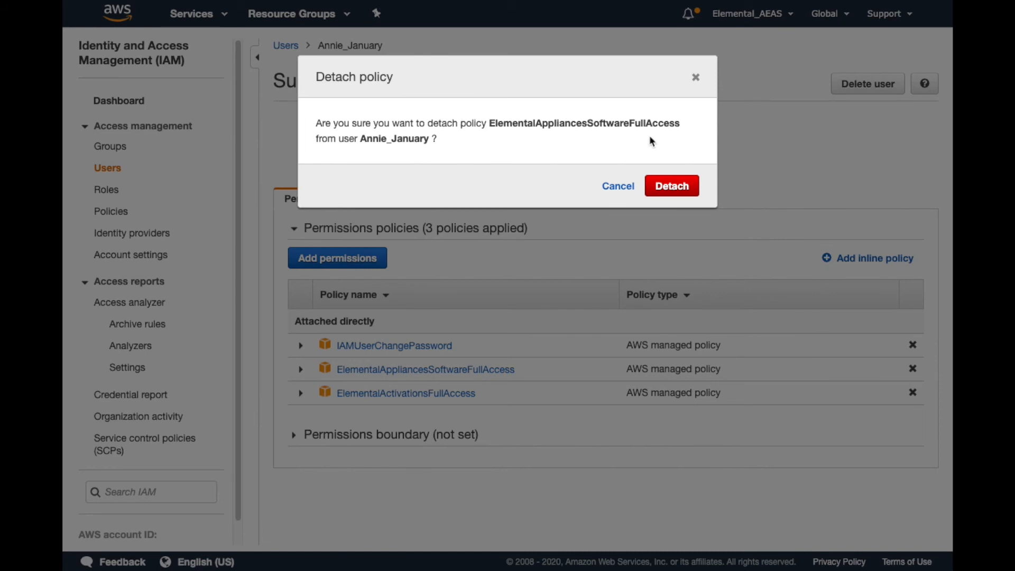
{"action": "left_click", "coordinate": [671, 186]}
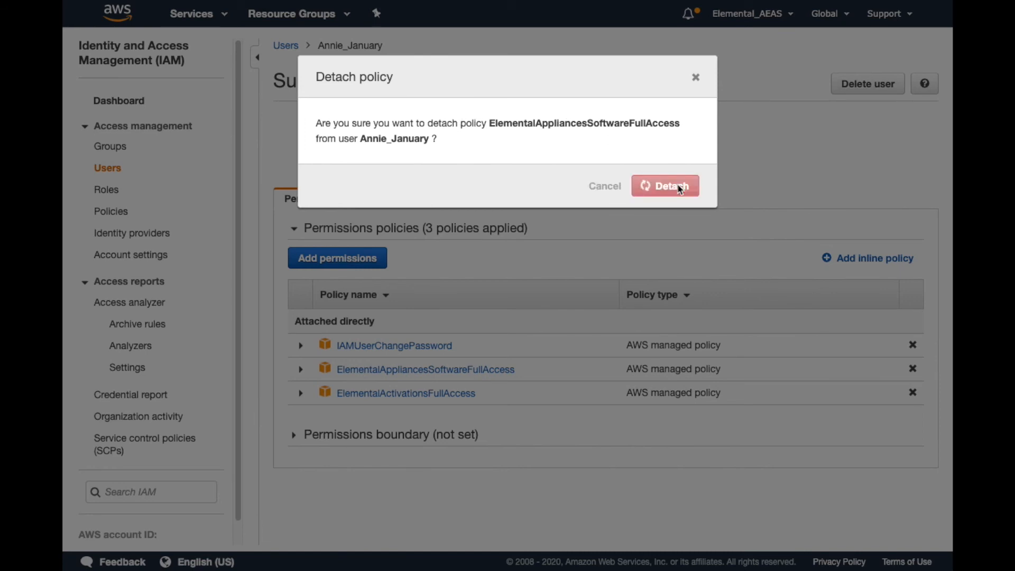
{"action": "left_click", "coordinate": [670, 186]}
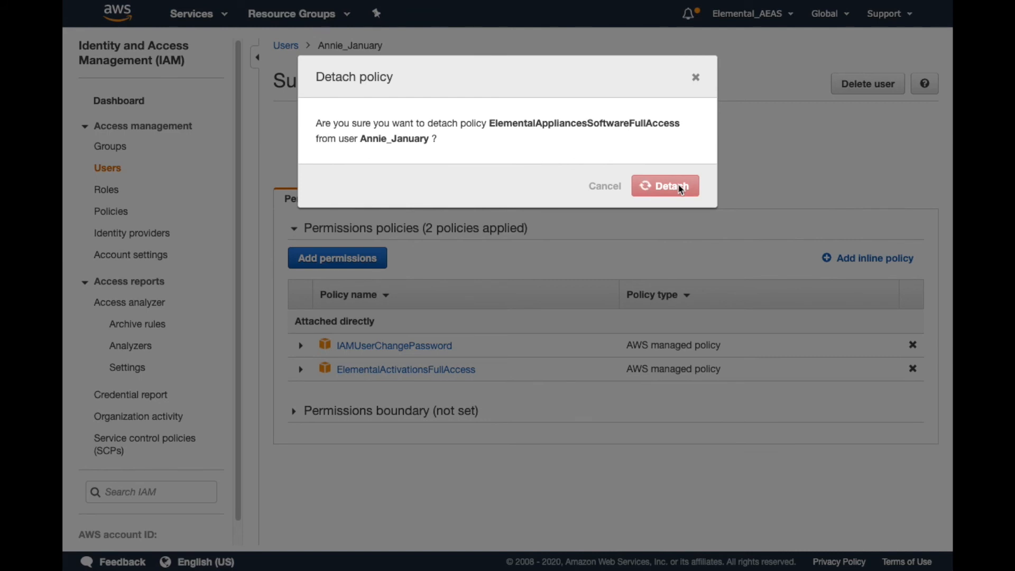
{"action": "left_click", "coordinate": [666, 185]}
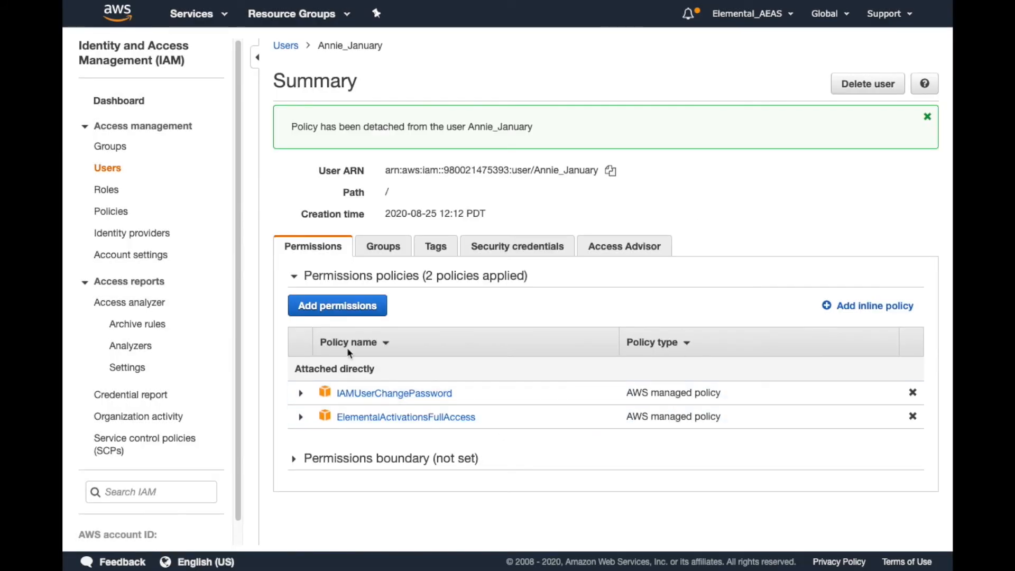
{"action": "mouse_move", "coordinate": [455, 344]}
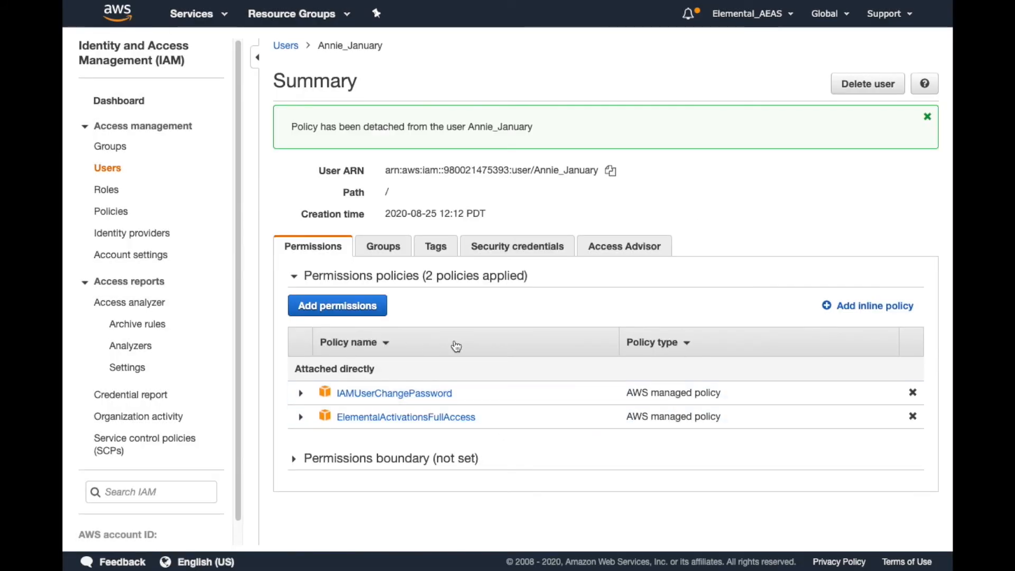